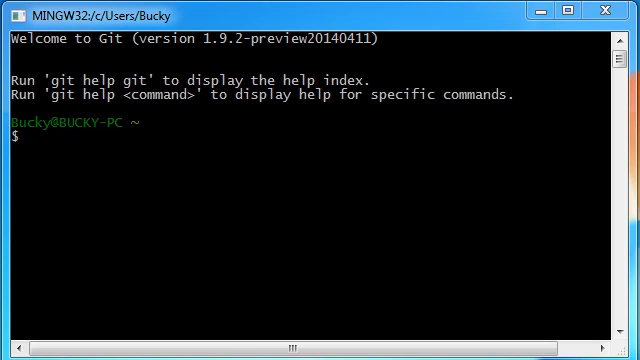
mouse_move(107, 183)
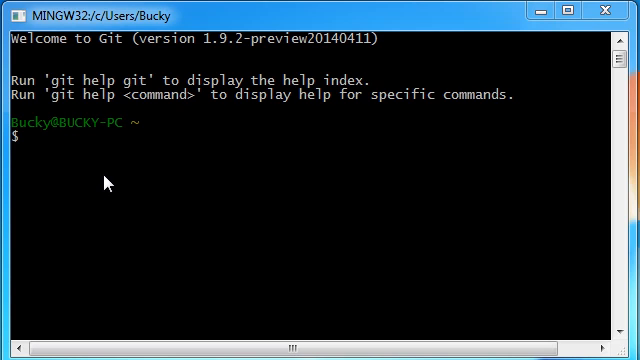
mouse_move(180, 20)
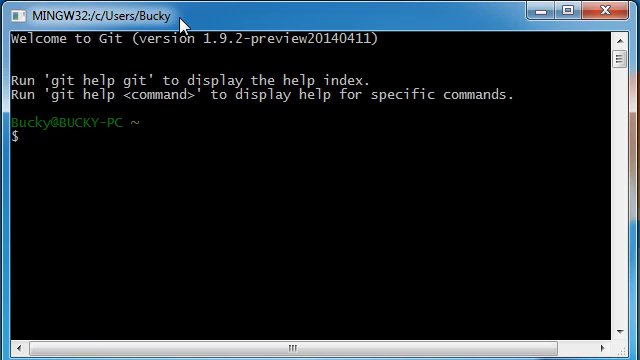
type("git")
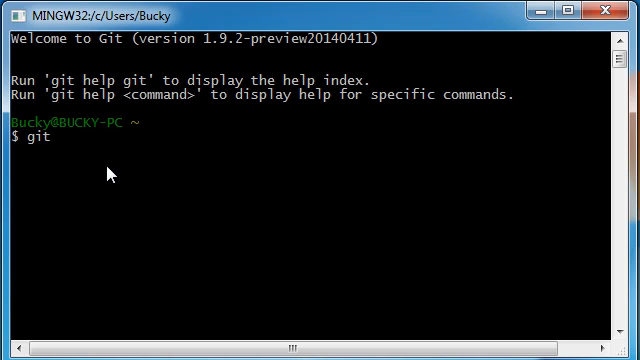
type("config")
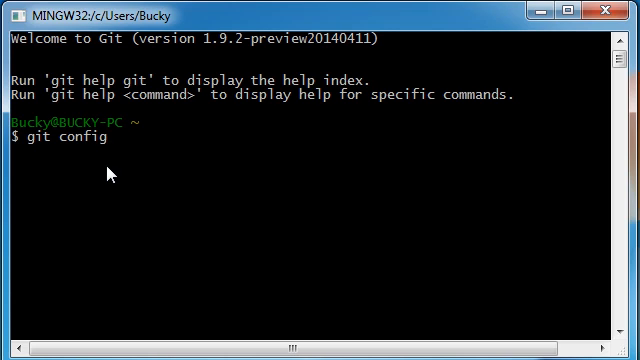
type("\" \"")
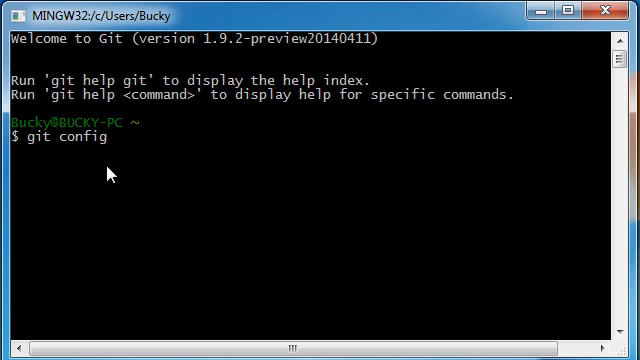
type("--")
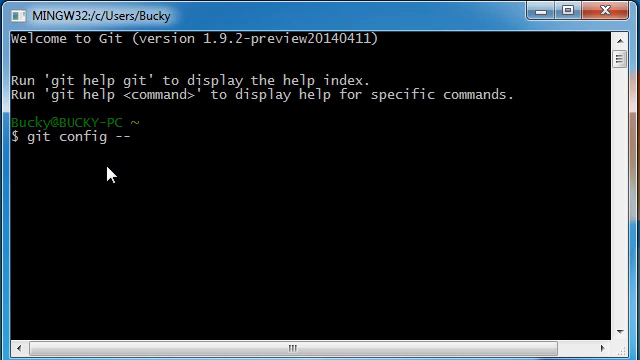
type("global")
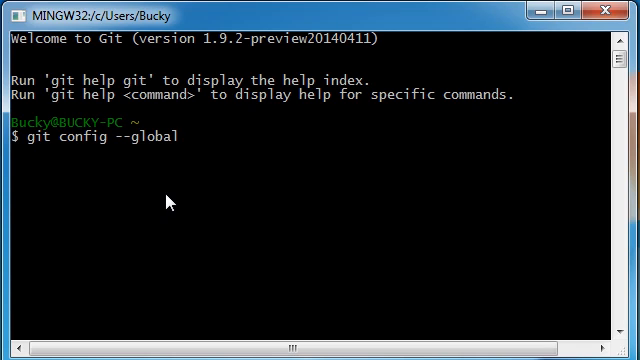
mouse_move(171, 196)
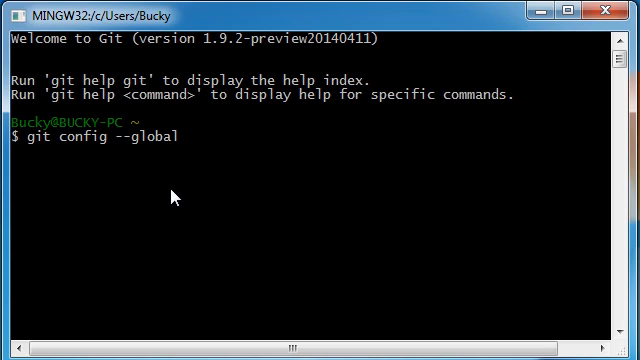
type("user")
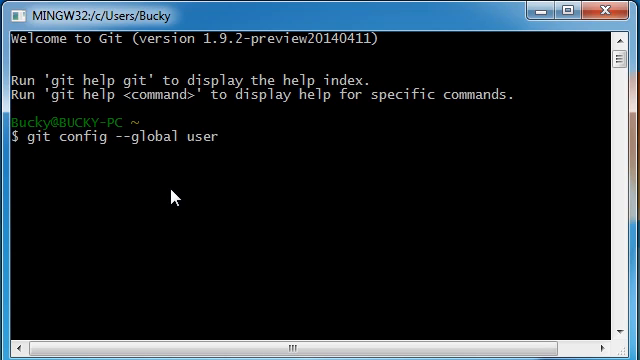
type(".name")
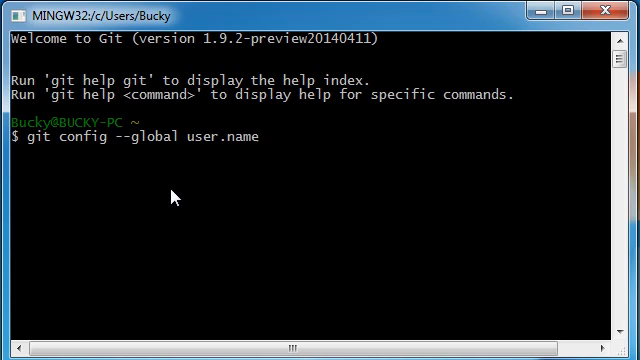
type("\"\"")
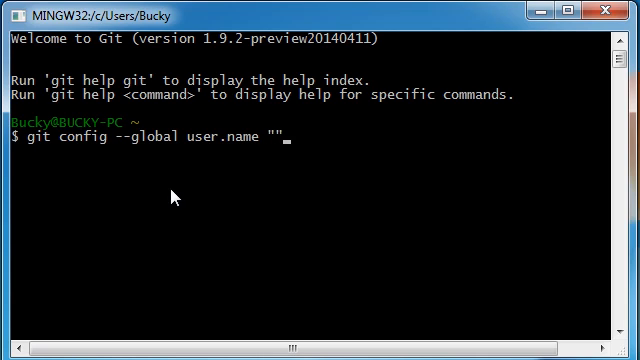
type("Bucky Ro")
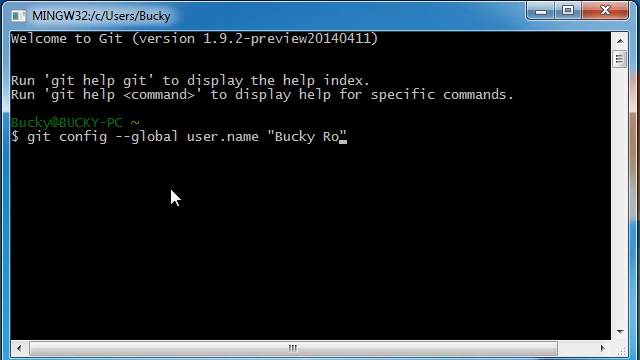
type("berts\"")
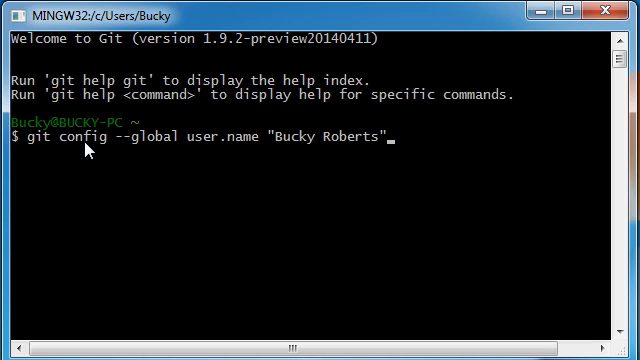
mouse_move(464, 163)
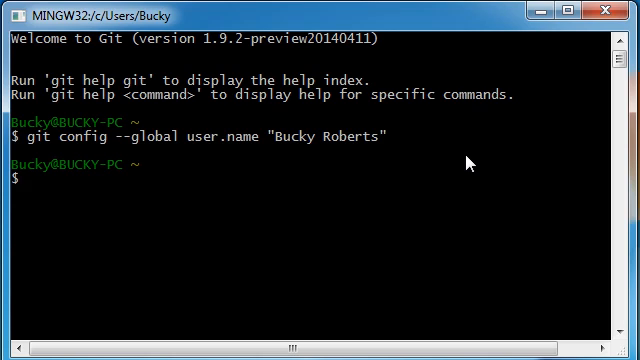
type("git")
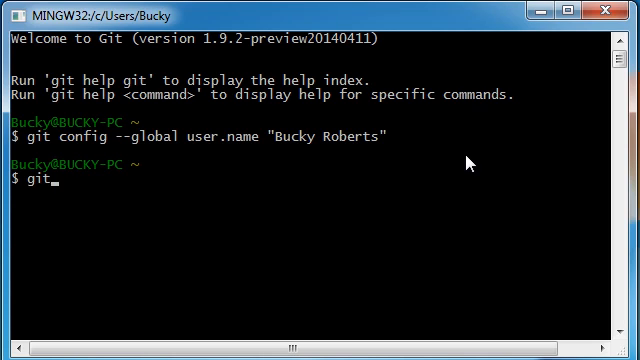
type("config -")
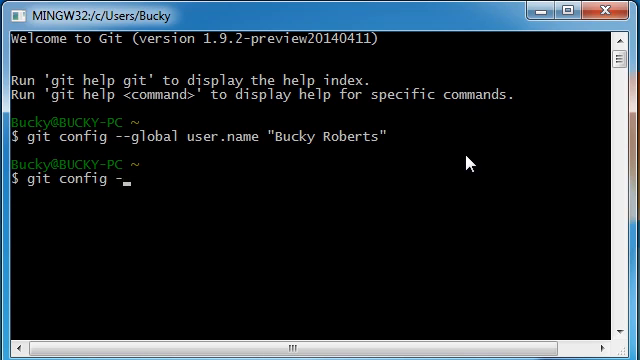
type("-global user.ema")
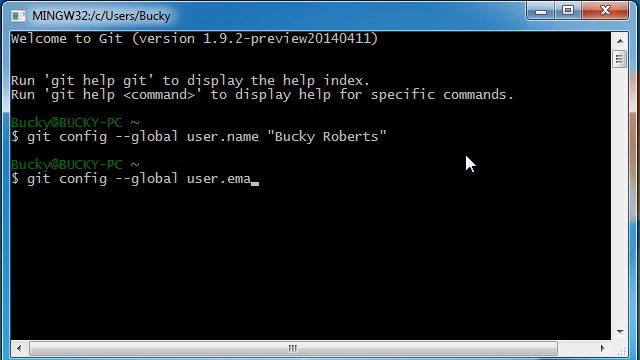
type("il \"\"")
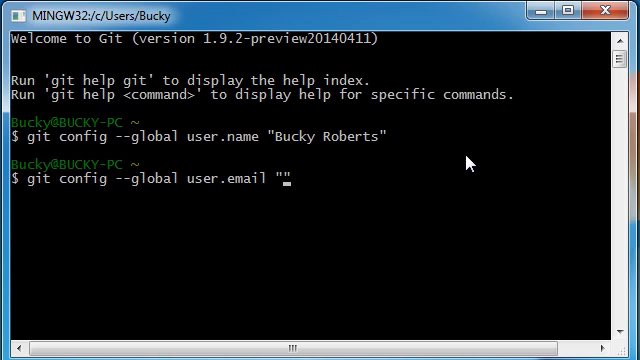
type("bucky")
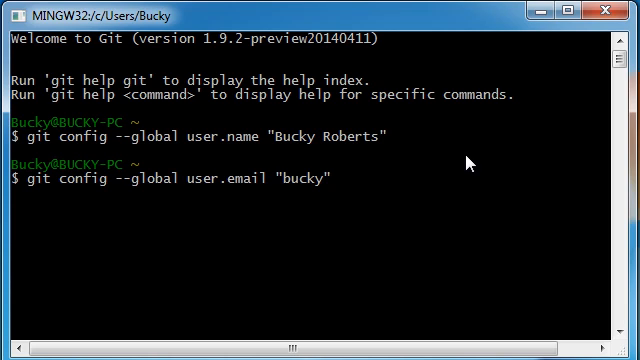
type("@por")
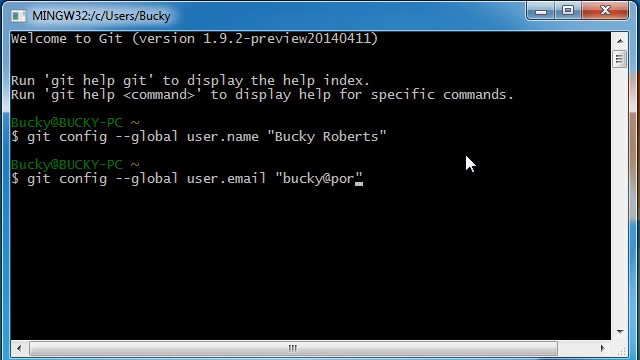
type("nhub.gov\"")
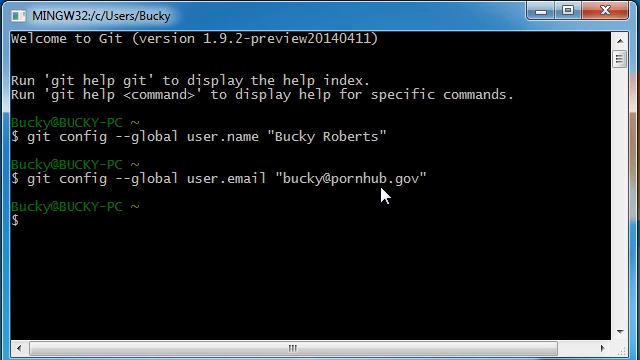
type("git c")
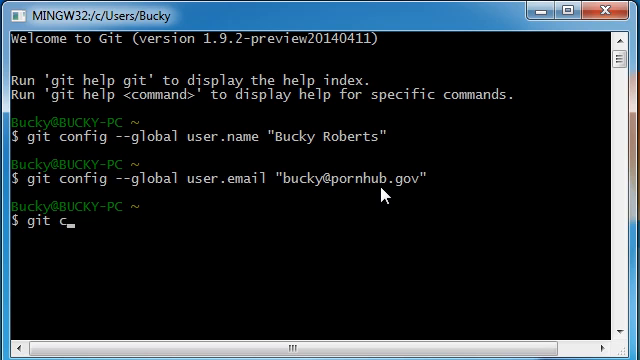
type("onfig -")
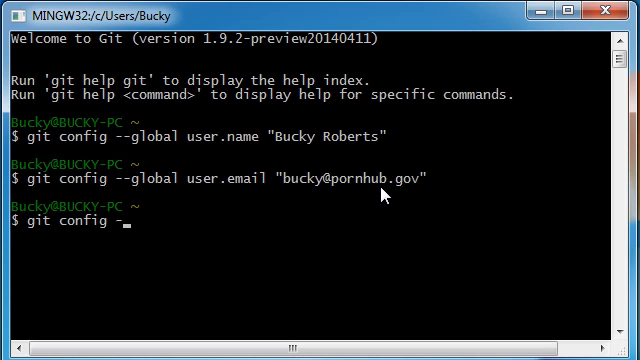
type("-list")
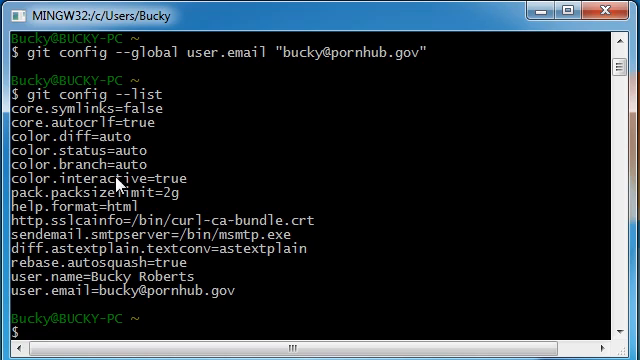
mouse_move(47, 292)
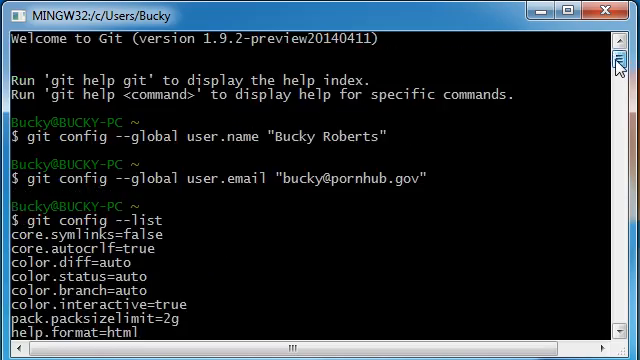
scroll("down", 3)
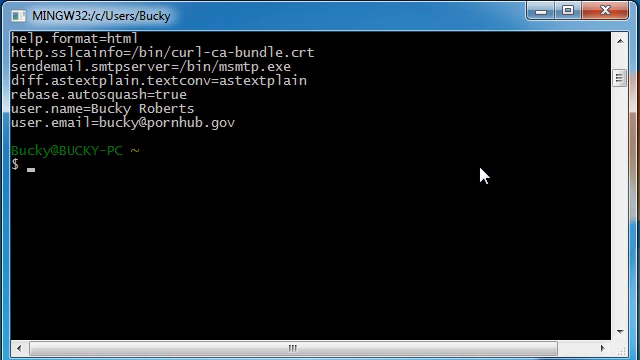
type("clear")
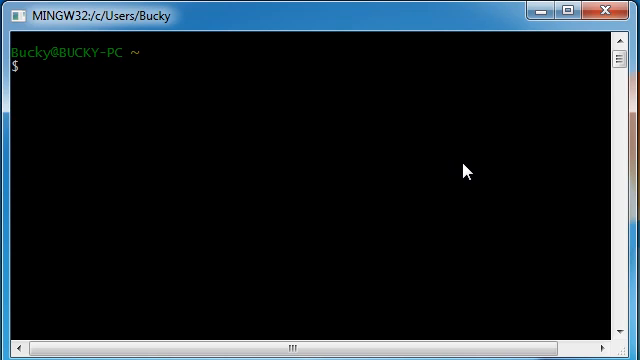
mouse_move(460, 180)
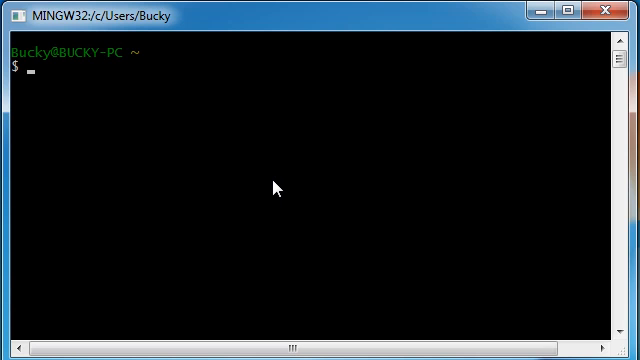
type("git config --list")
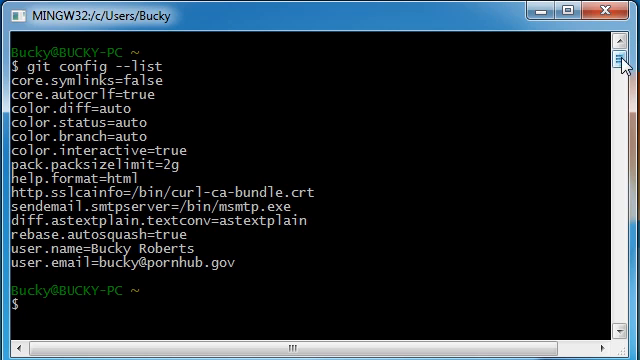
scroll("down", 3)
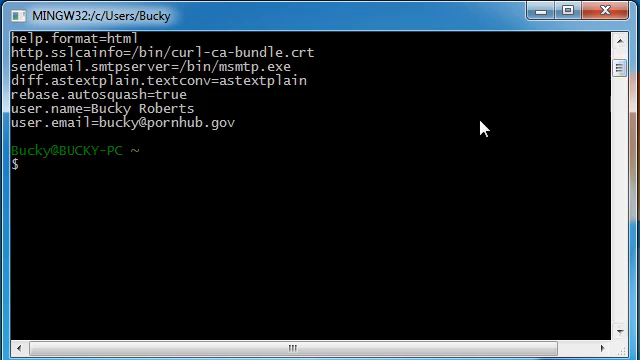
type("git co")
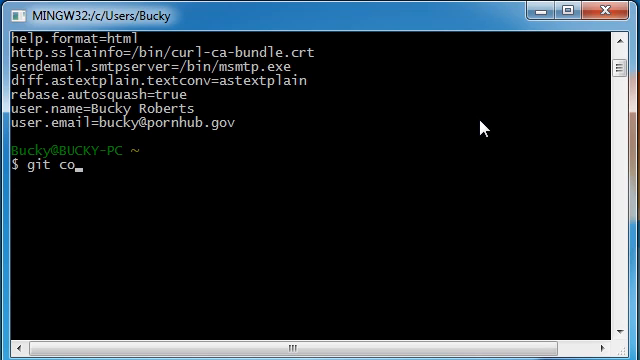
type("nfig user.email")
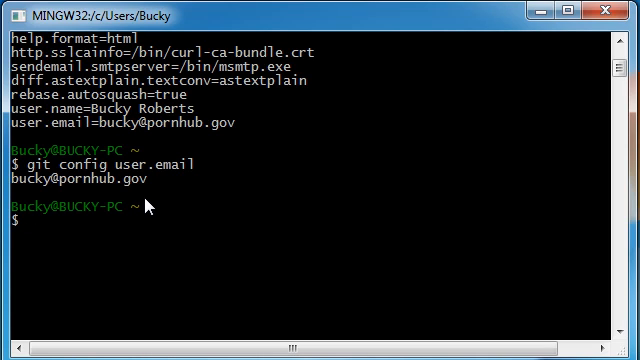
mouse_move(481, 173)
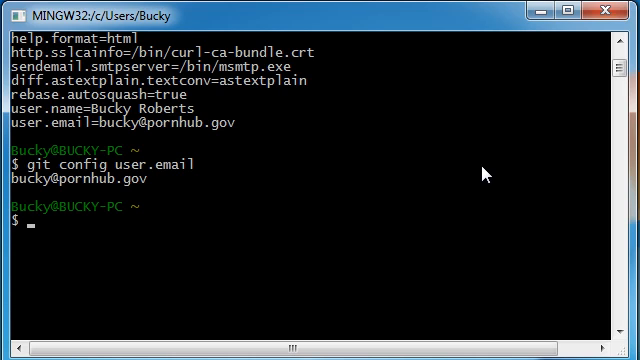
type("git help")
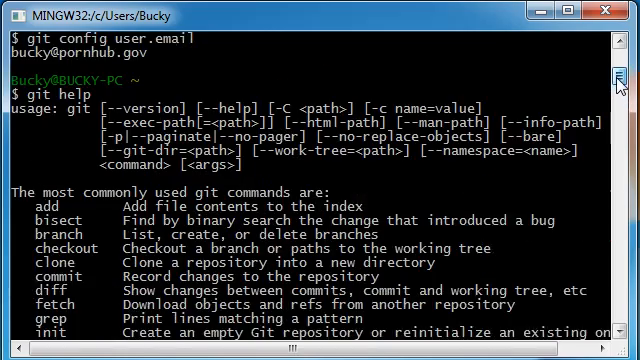
scroll("down", 3)
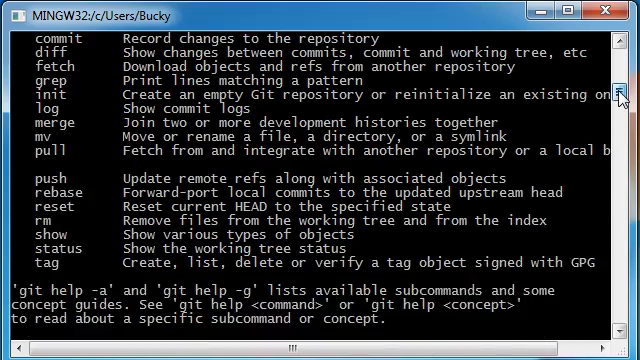
scroll("up", 3)
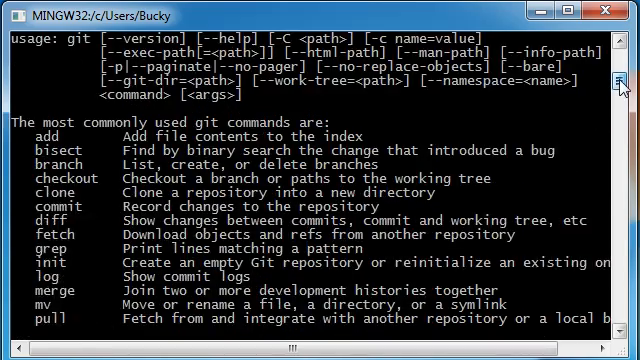
scroll("down", 3)
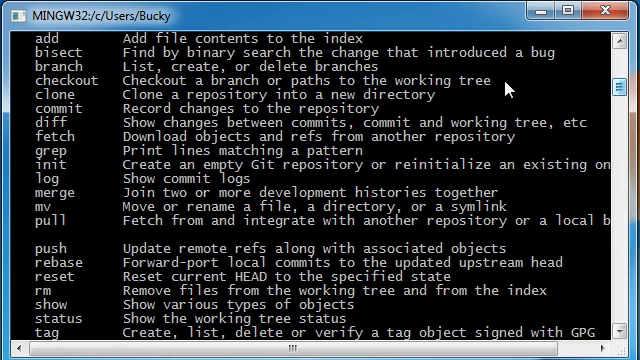
mouse_move(48, 117)
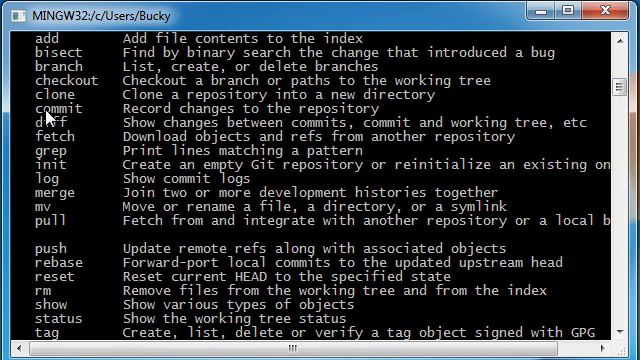
mouse_move(628, 155)
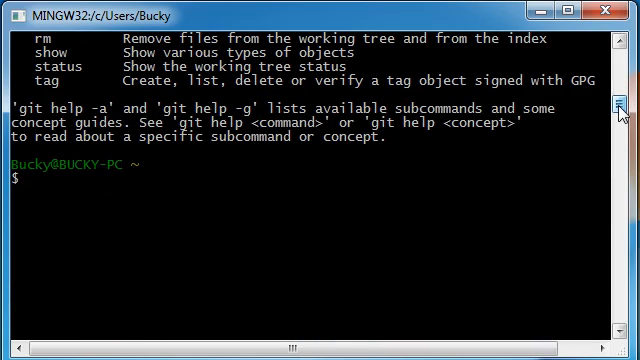
type("git help commit")
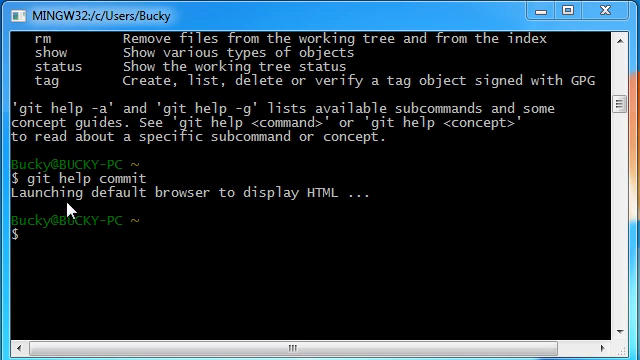
mouse_move(68, 205)
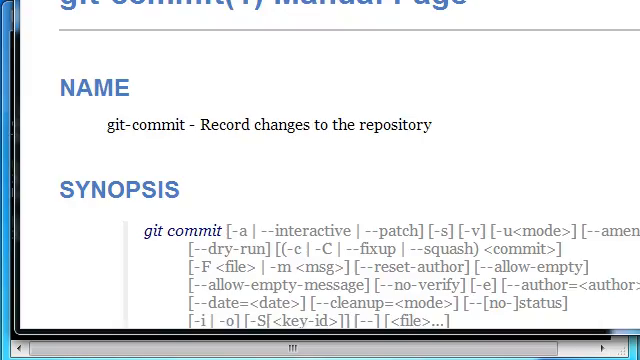
scroll("down", 3)
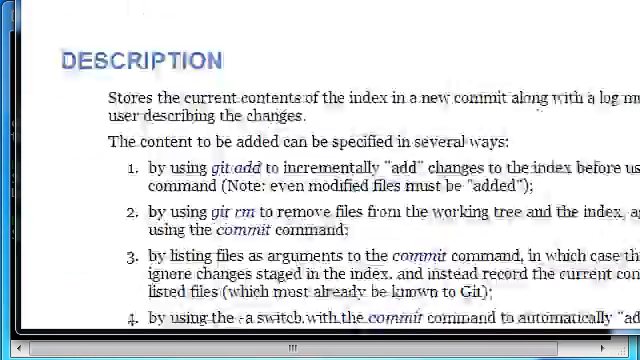
scroll("down", 3)
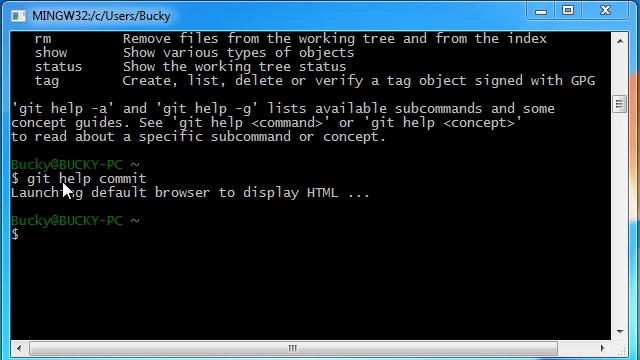
mouse_move(100, 266)
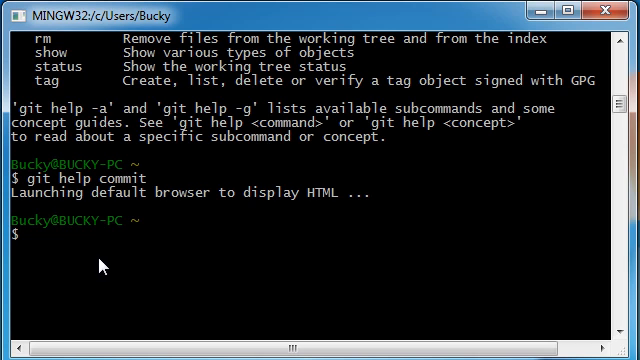
mouse_move(112, 224)
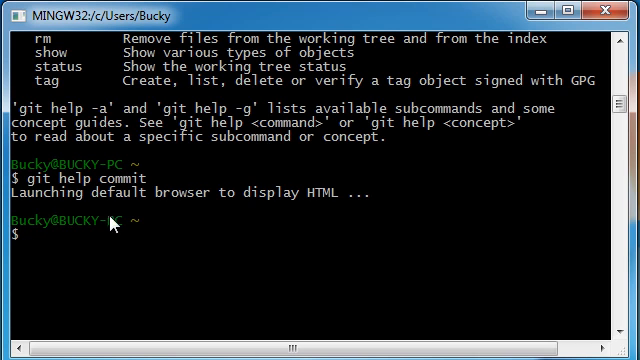